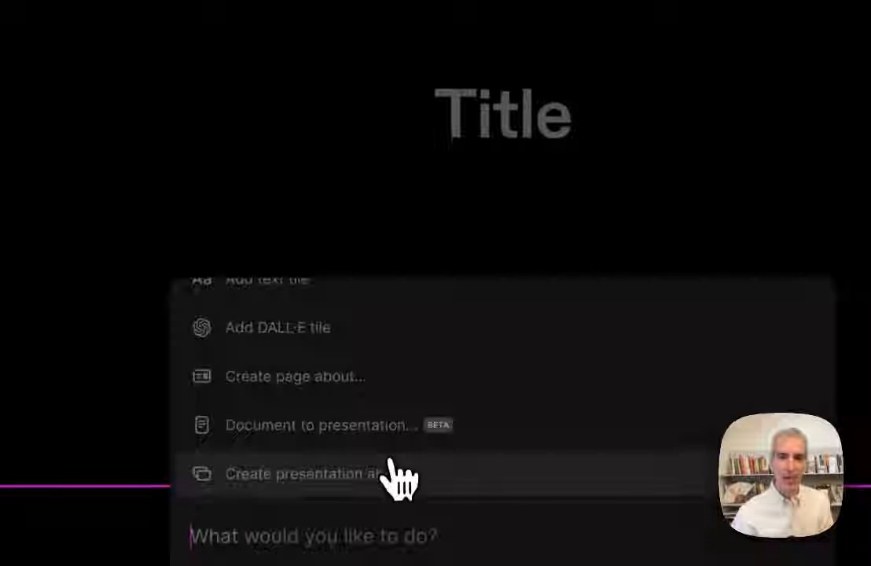
Request an AI-generated presentation on 'The future of kites and innovation in kite making'
click(305, 472)
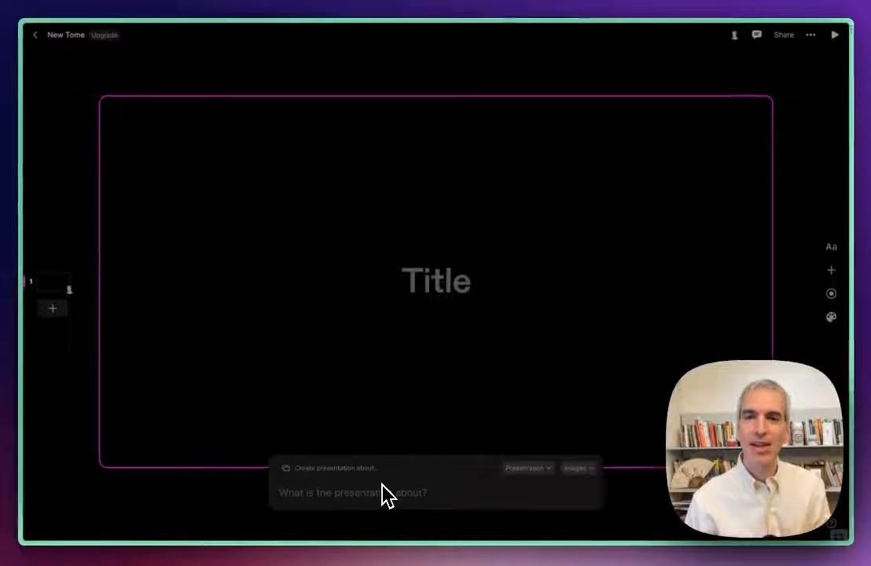
text(The future of kites)
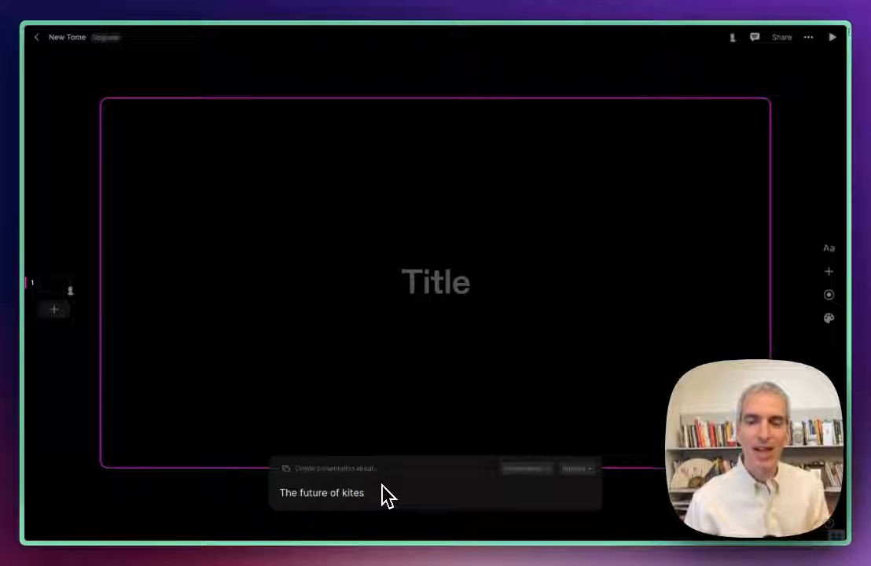
text(and innovation)
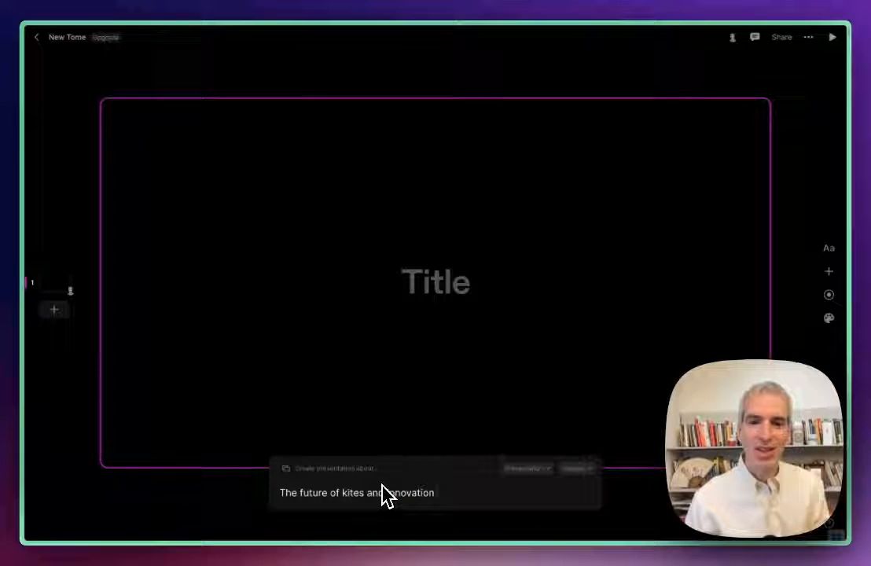
text(in kite making)
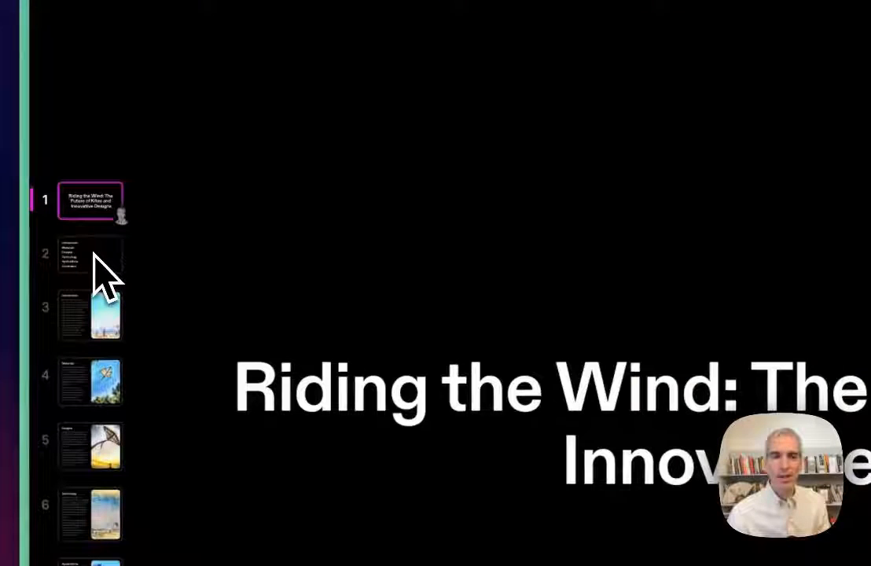
click(613, 223)
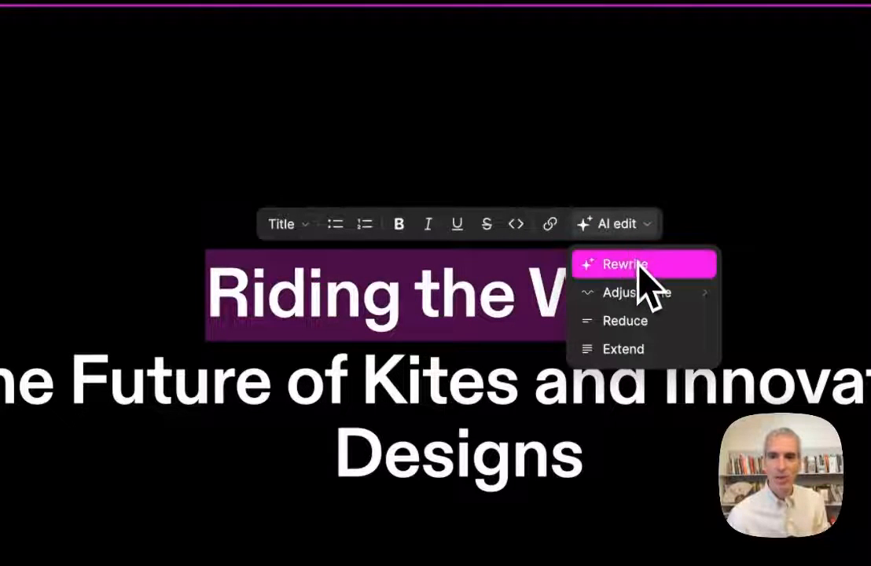
mouse_move(364, 338)
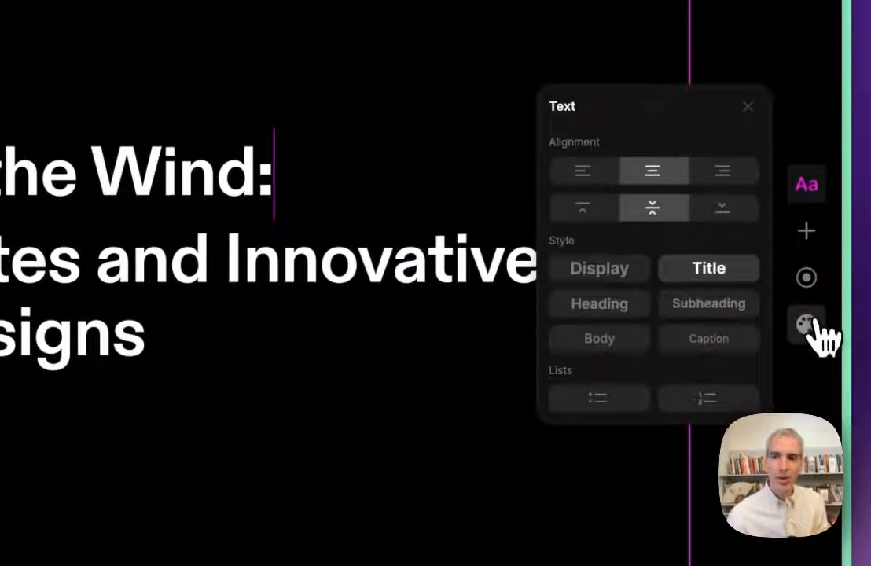
Try the Light and Creme themes, then apply the dark Neptune theme to the deck
click(810, 326)
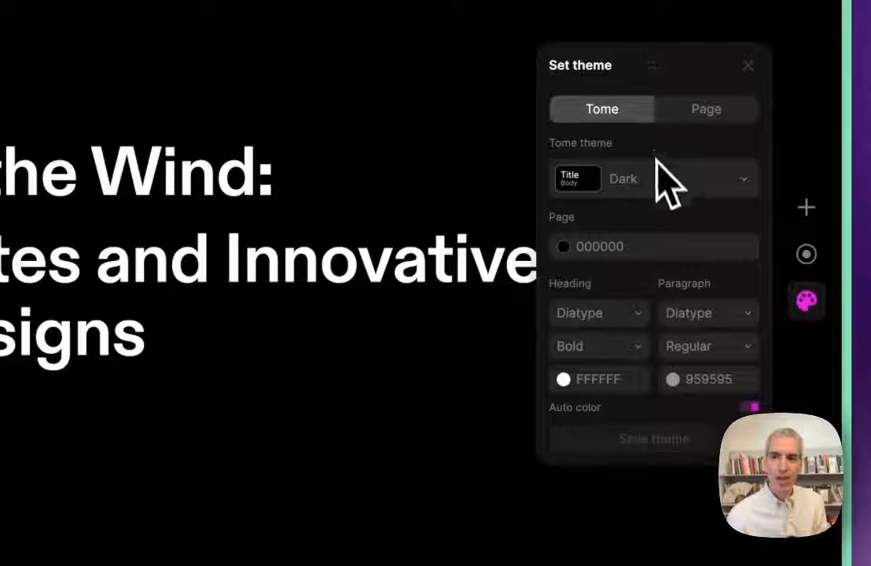
click(652, 180)
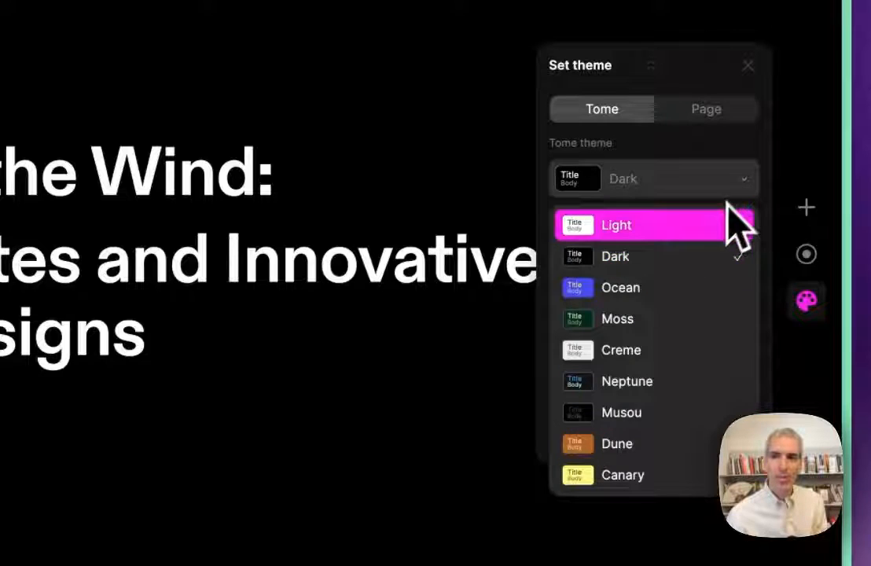
click(616, 224)
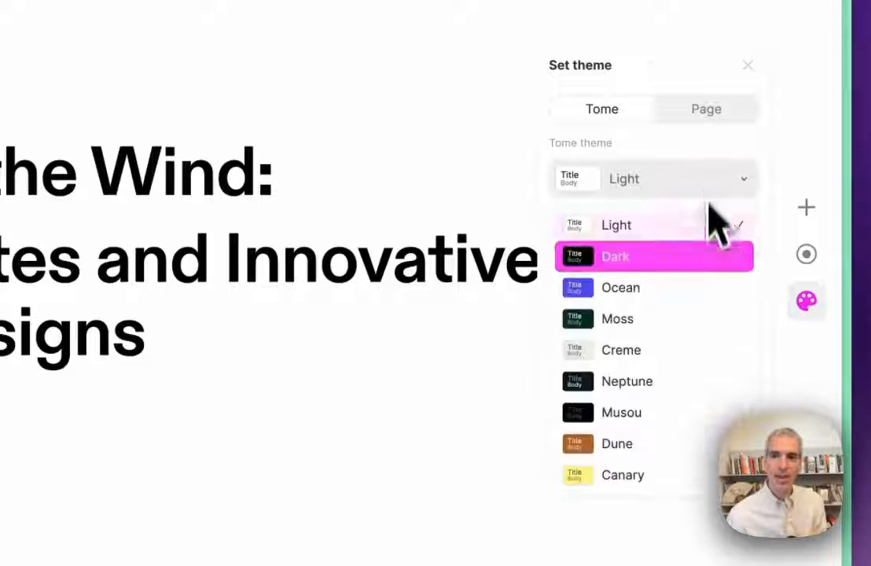
click(620, 286)
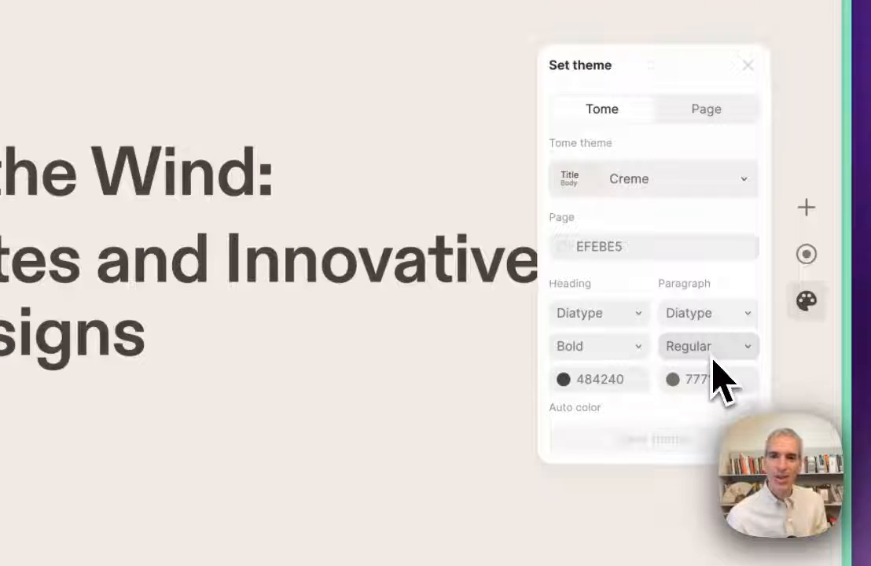
click(652, 179)
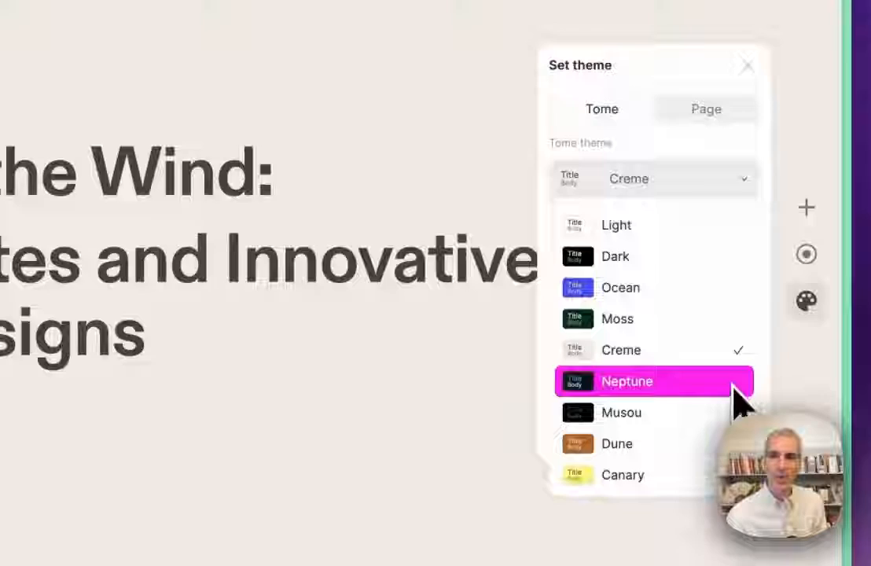
click(625, 382)
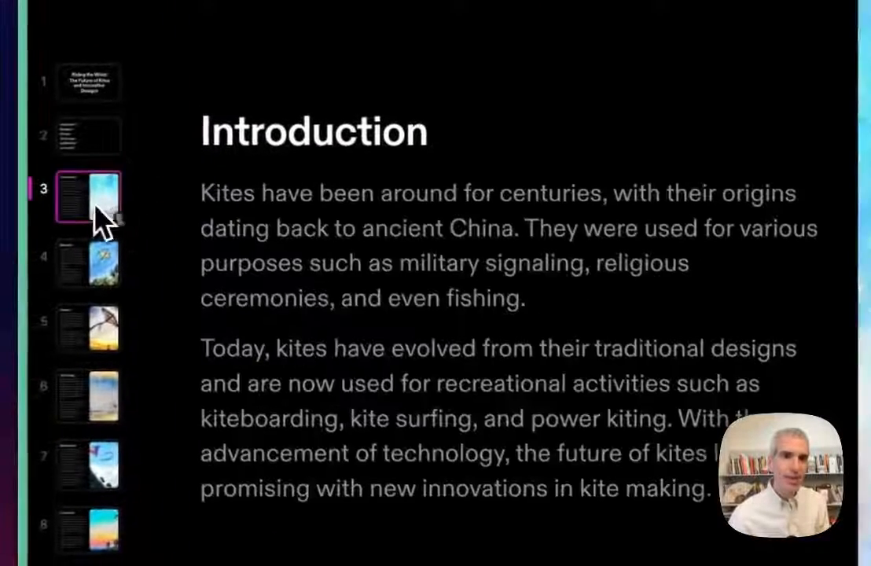
mouse_move(94, 275)
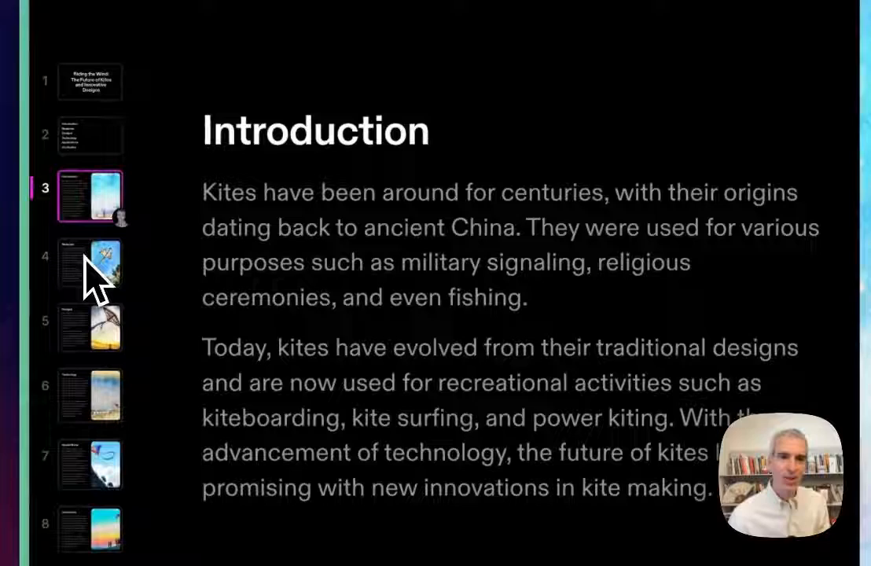
mouse_move(364, 390)
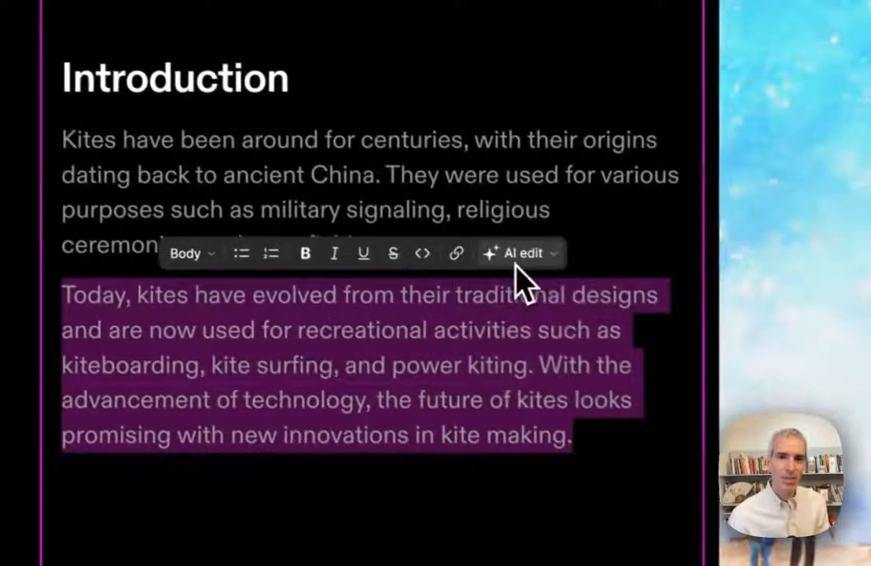
Use AI edit to adjust the second Introduction paragraph's tone to Casual
click(518, 251)
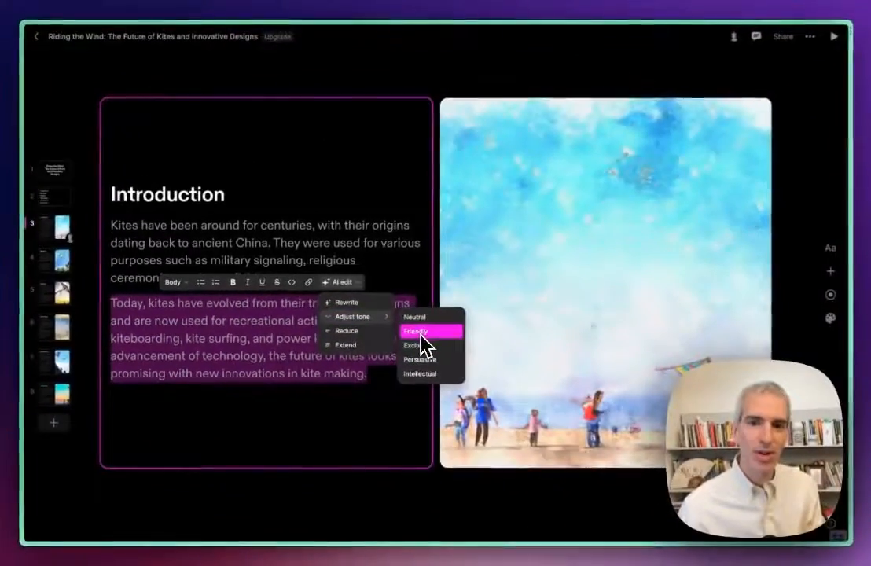
click(417, 330)
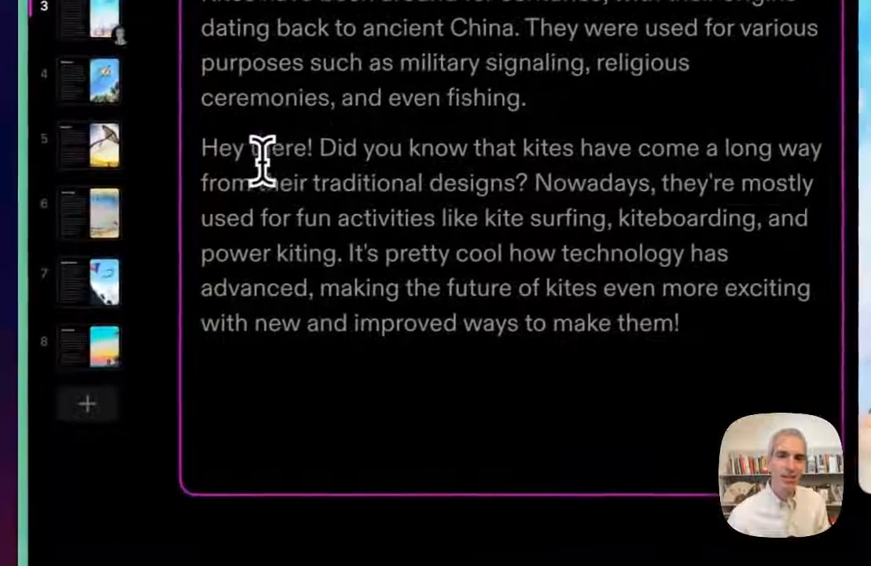
mouse_move(452, 290)
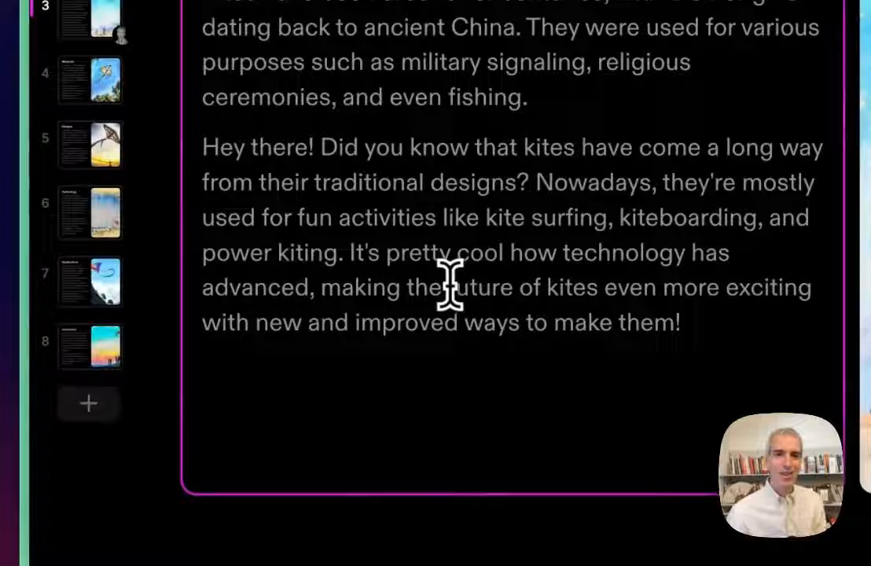
Add a new page and place an empty Video tile on it
click(91, 145)
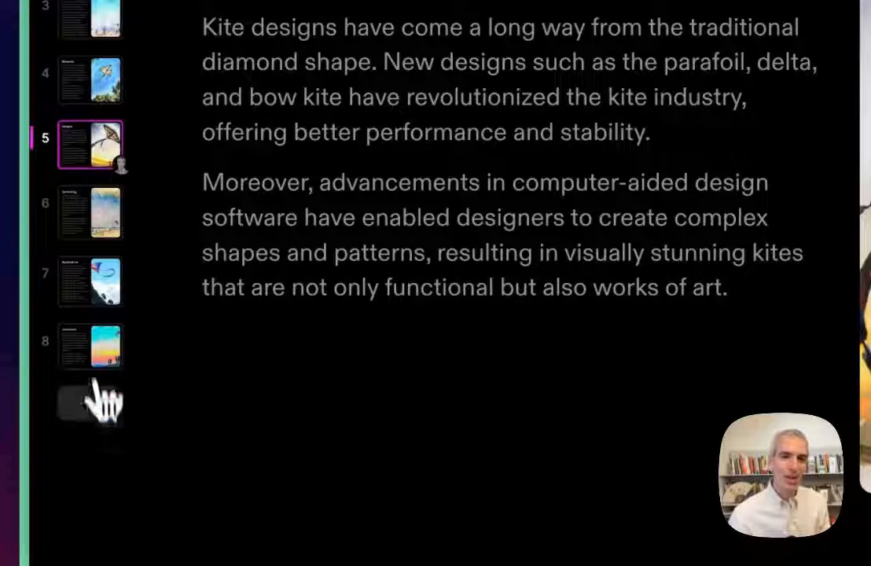
click(89, 404)
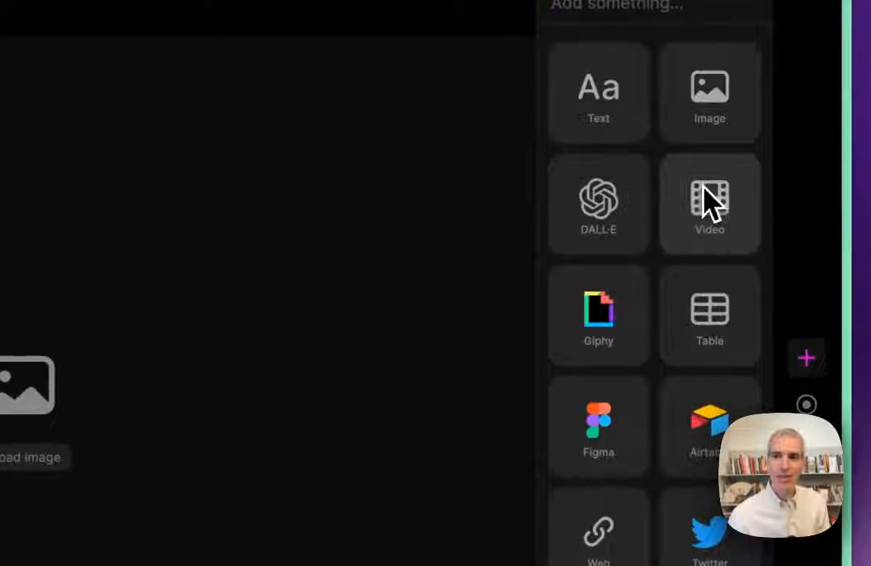
click(709, 203)
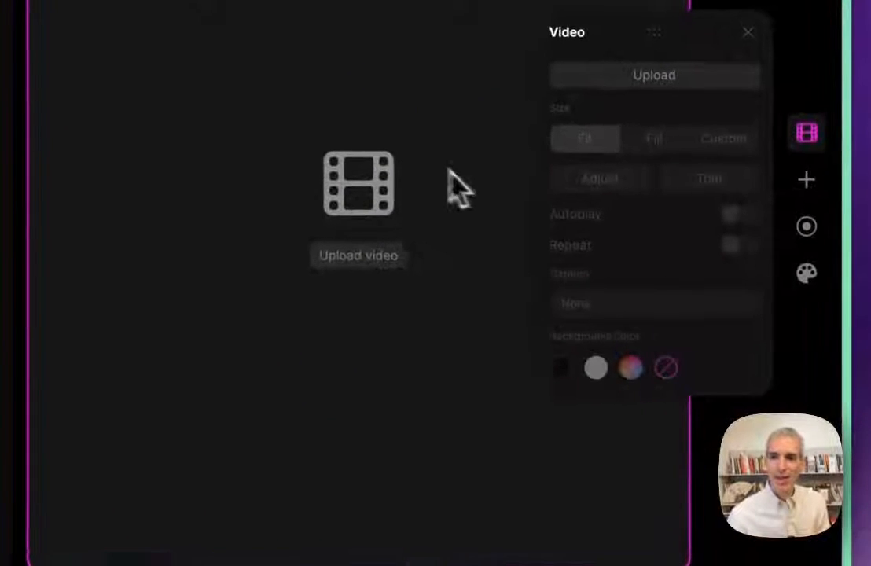
mouse_move(380, 275)
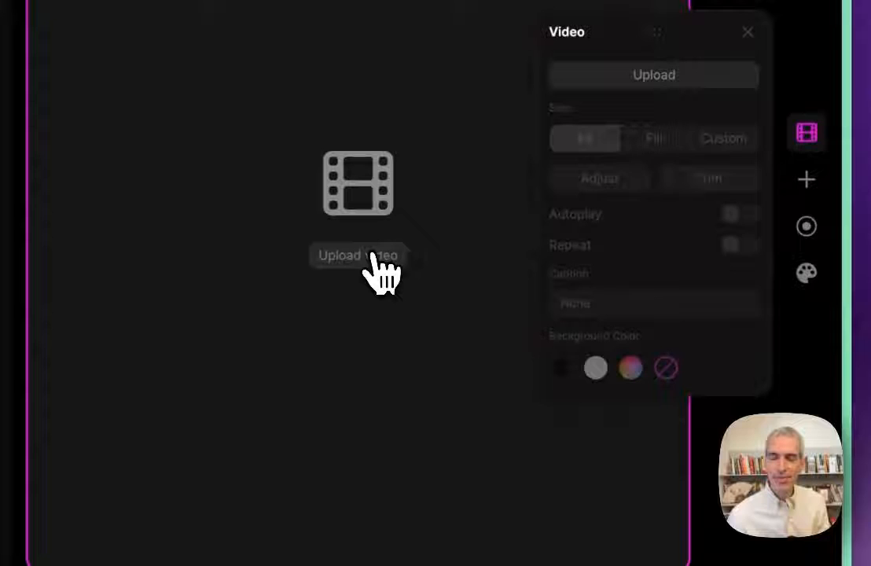
Cancel the video file upload and insert a Web embed tile instead
click(358, 254)
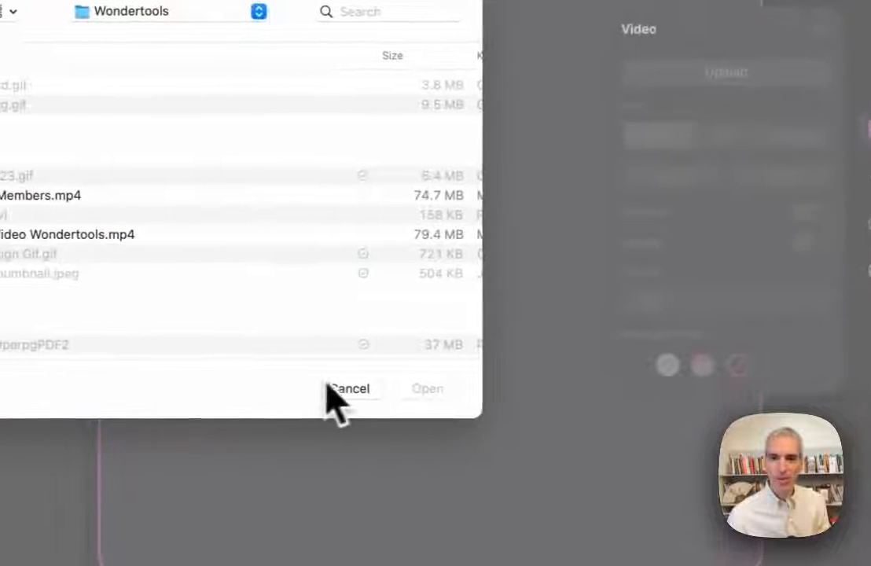
click(352, 389)
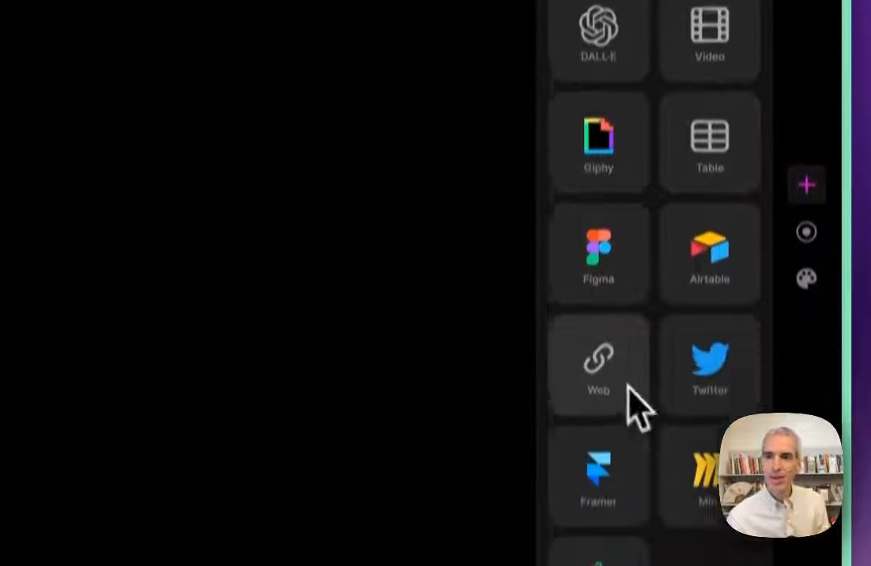
click(597, 361)
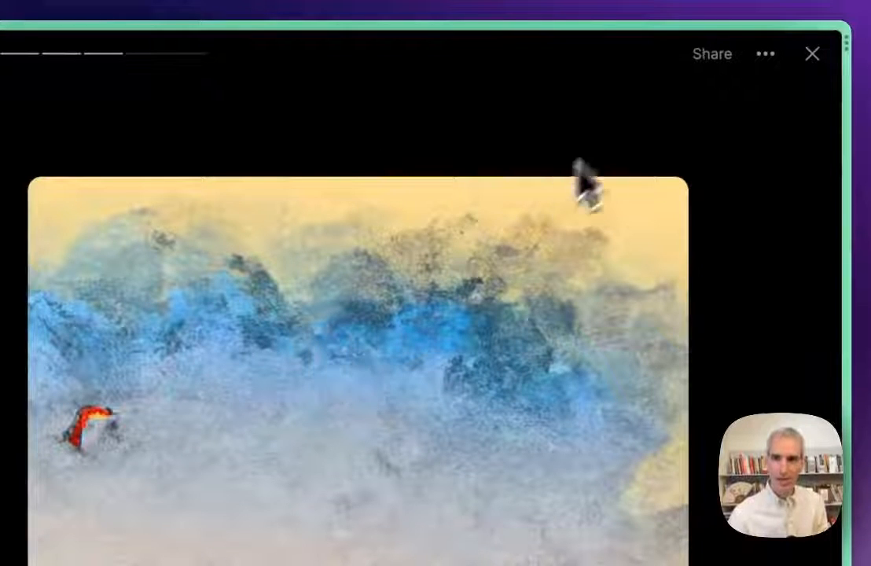
click(713, 53)
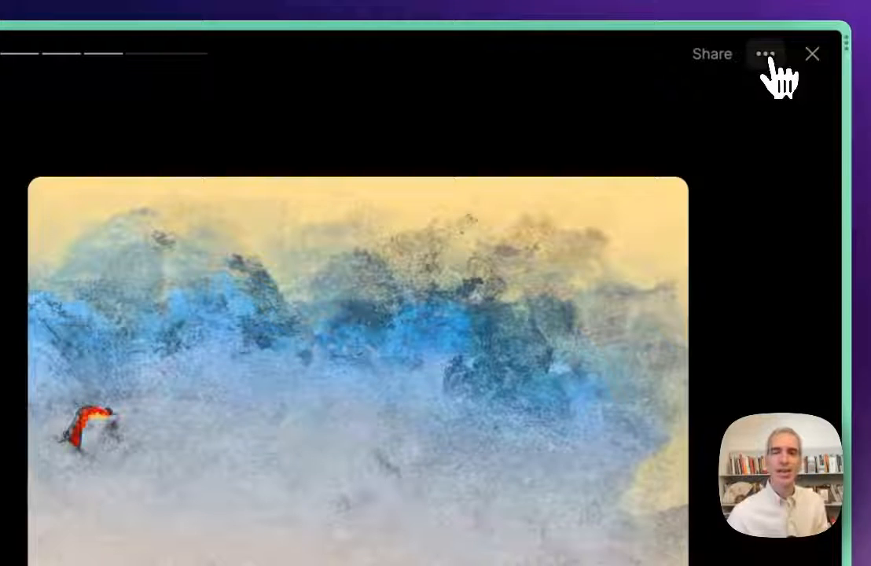
click(766, 54)
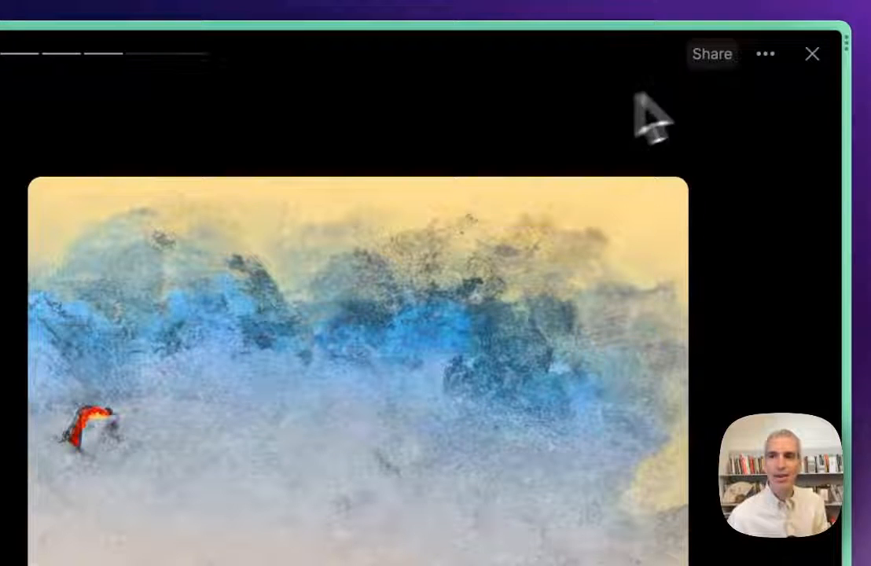
mouse_move(683, 87)
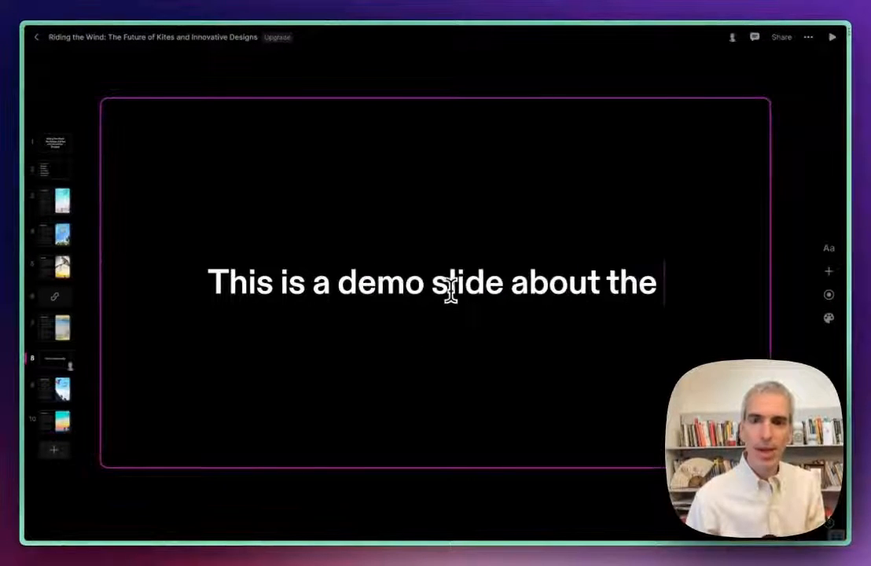
Finish the sentence '...features I can add to a Tome slide' in the text box
text(features)
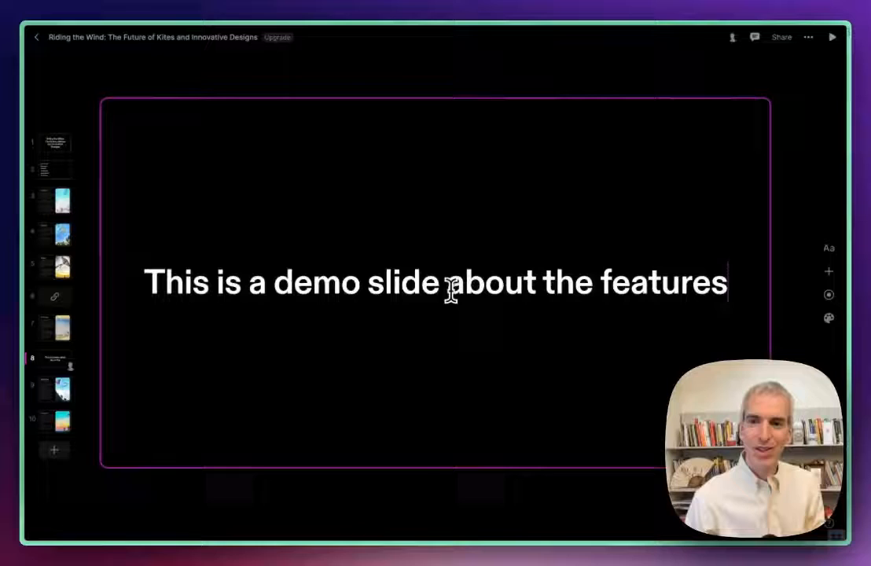
text(I can add to a T)
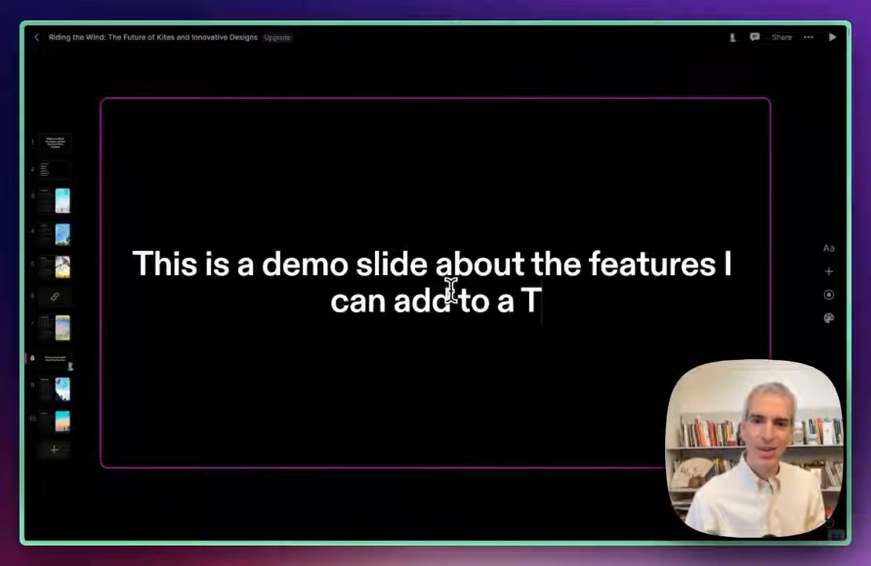
text(ome slide)
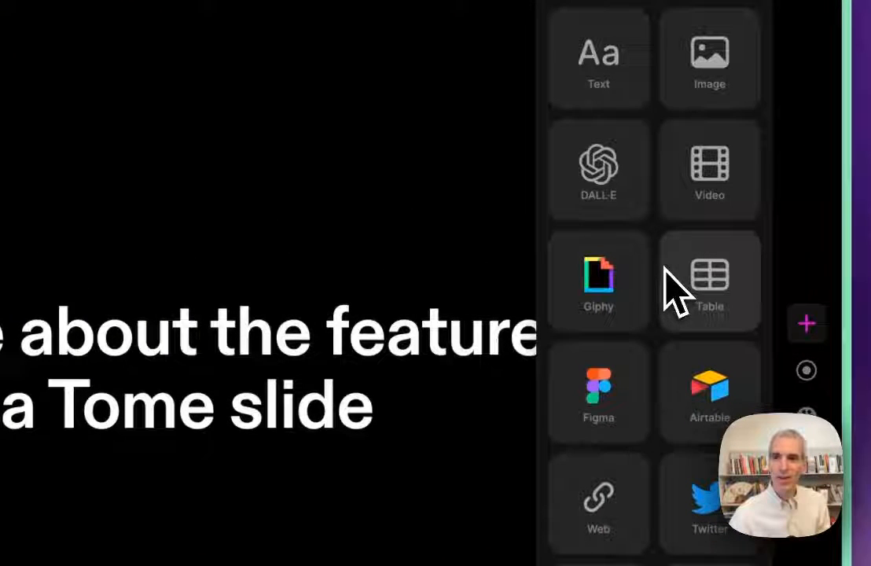
mouse_move(607, 291)
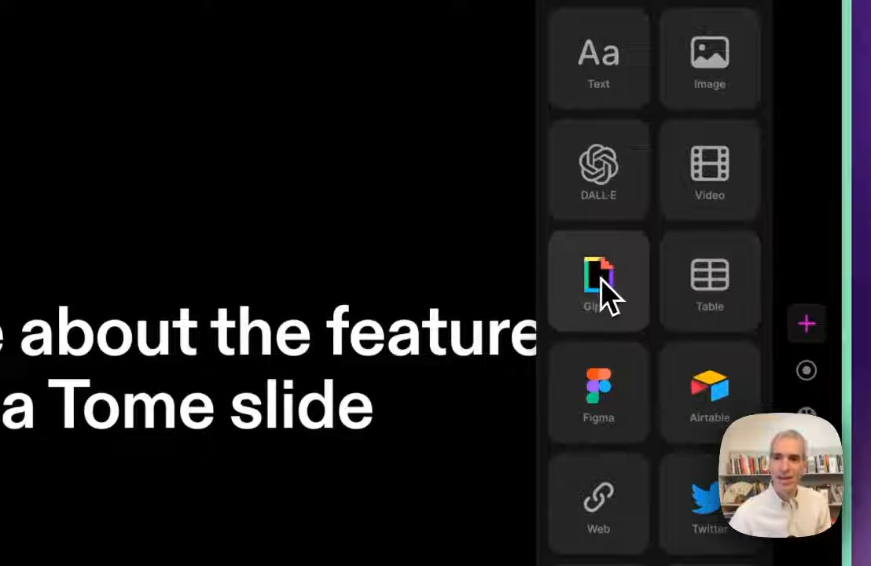
Browse the Add panel's tiles and add a DALL·E image tile beside the demo sentence
click(597, 280)
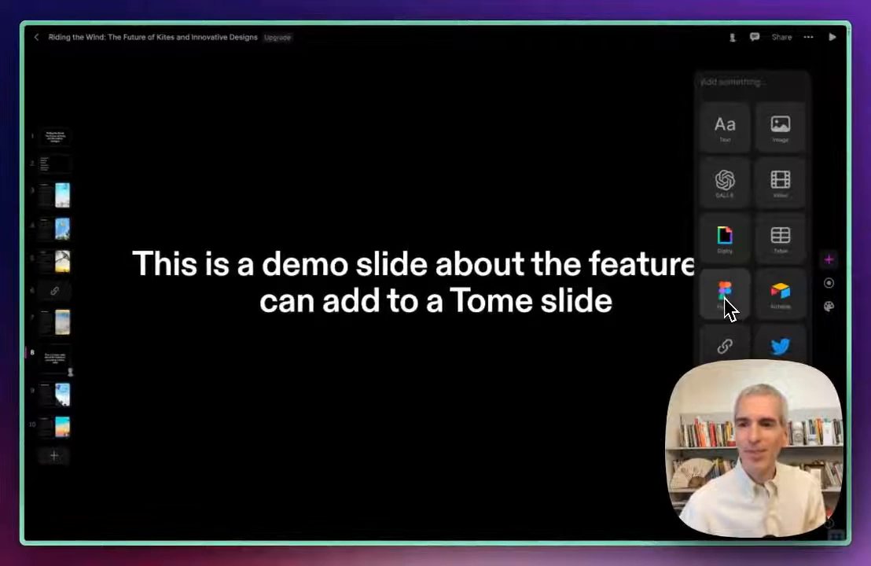
mouse_move(782, 307)
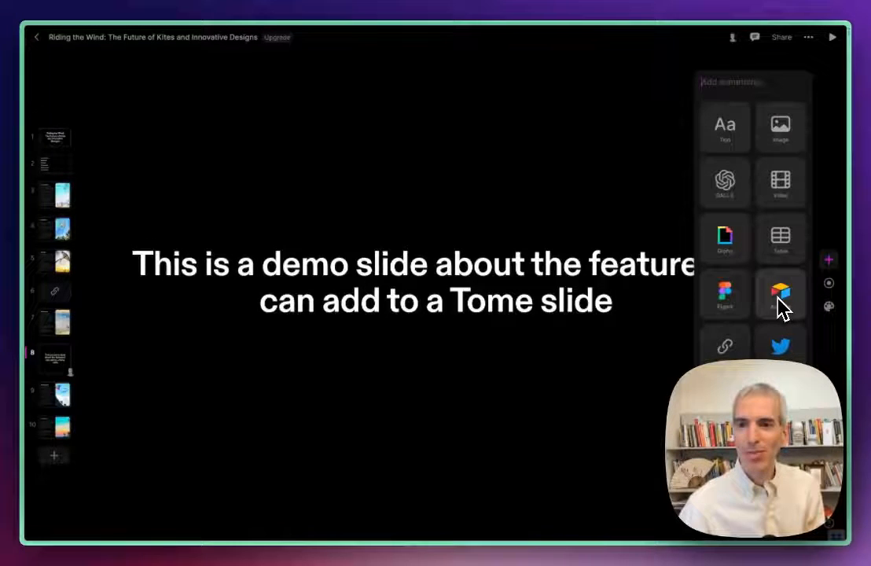
click(722, 181)
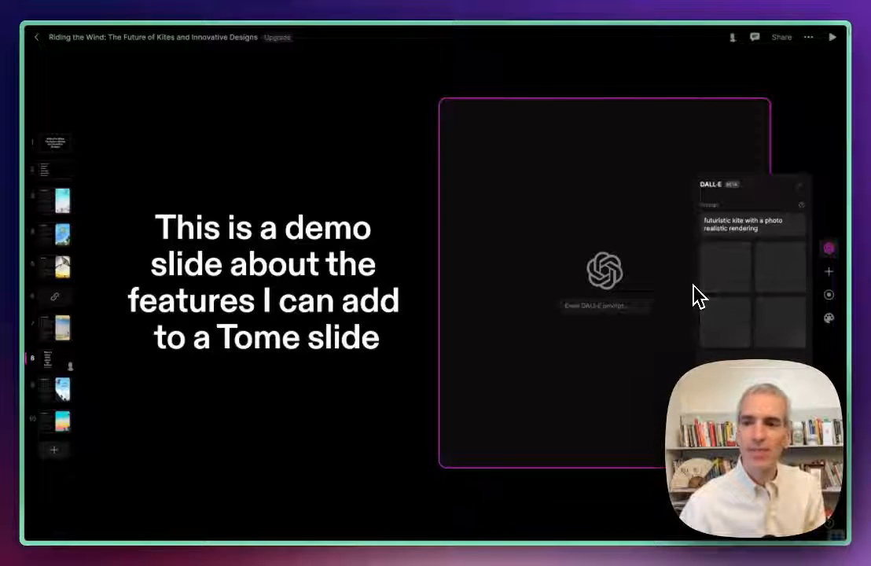
mouse_move(721, 286)
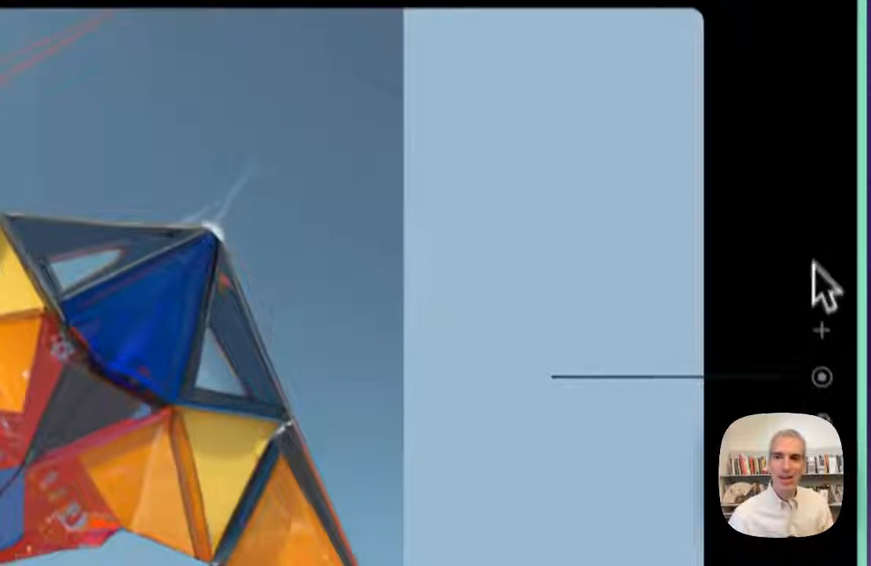
Insert a Table tile beneath the generated kite image
click(820, 329)
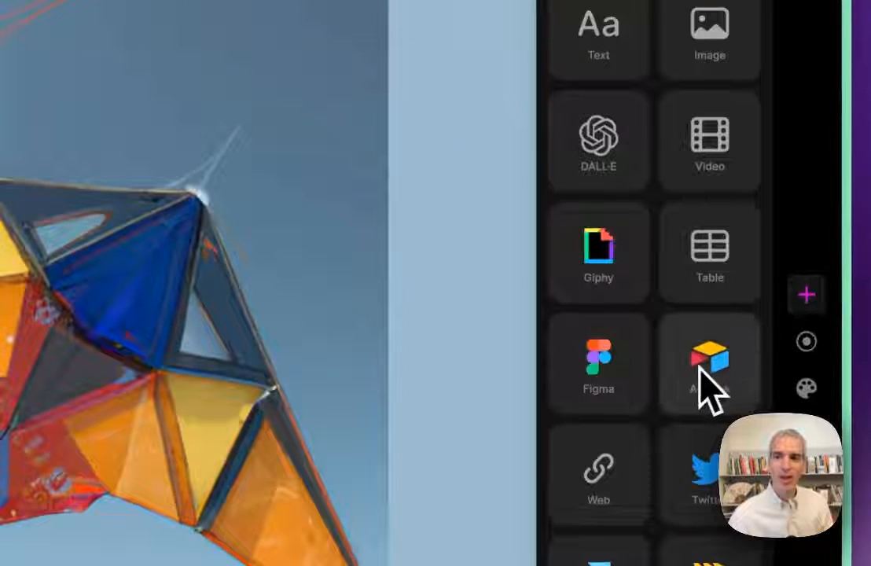
click(709, 251)
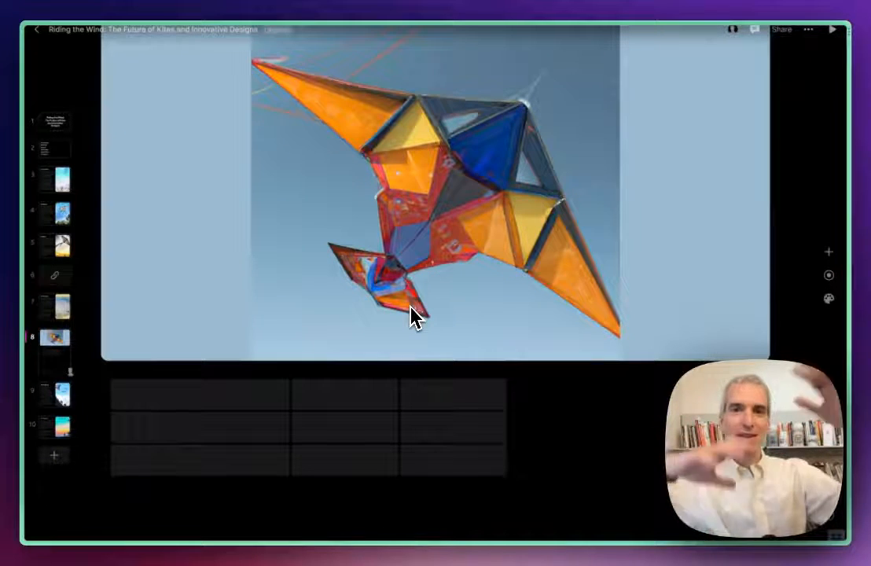
mouse_move(171, 277)
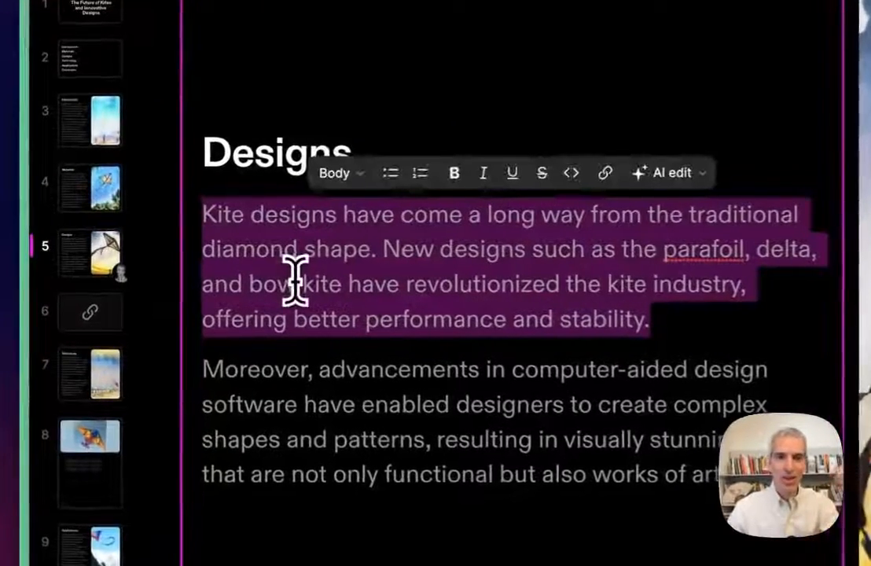
Restyle the Designs opening paragraph from Body to Heading, then return to the title slide
click(339, 173)
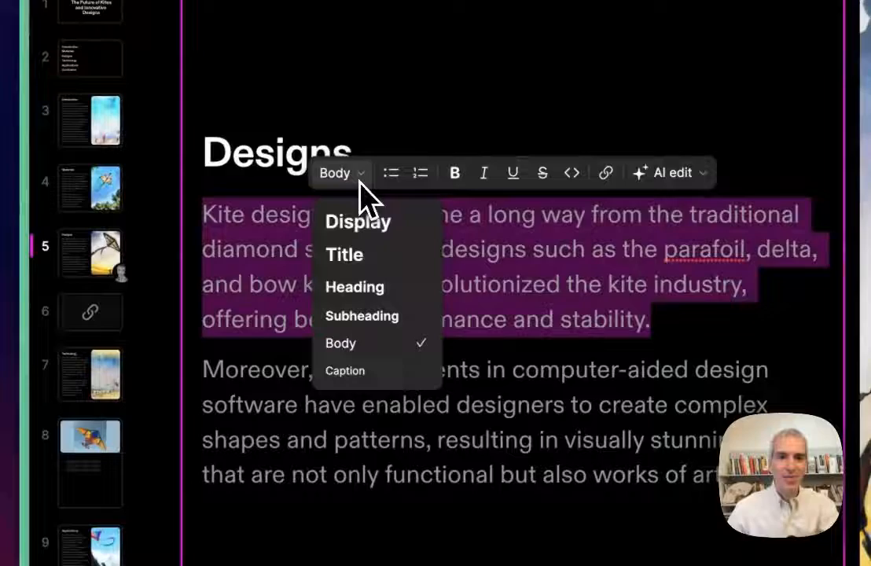
click(353, 286)
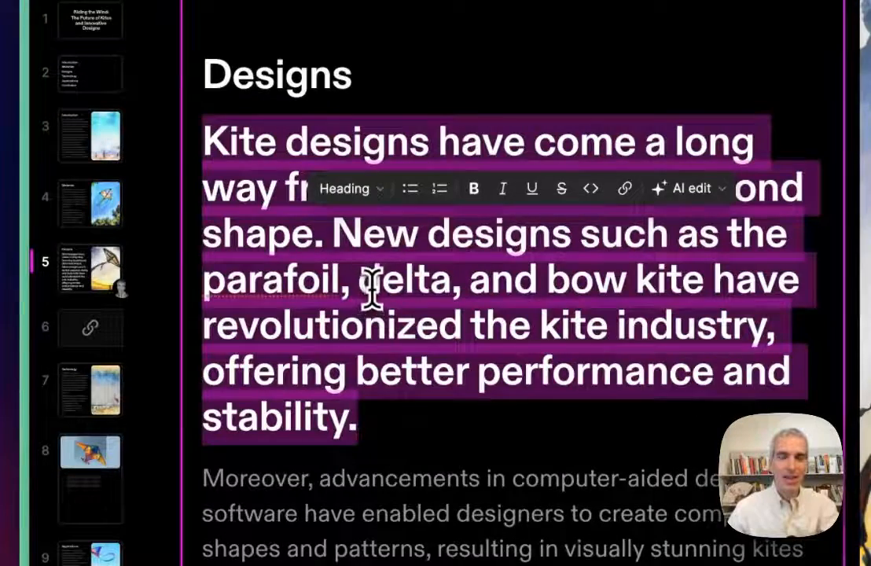
click(102, 377)
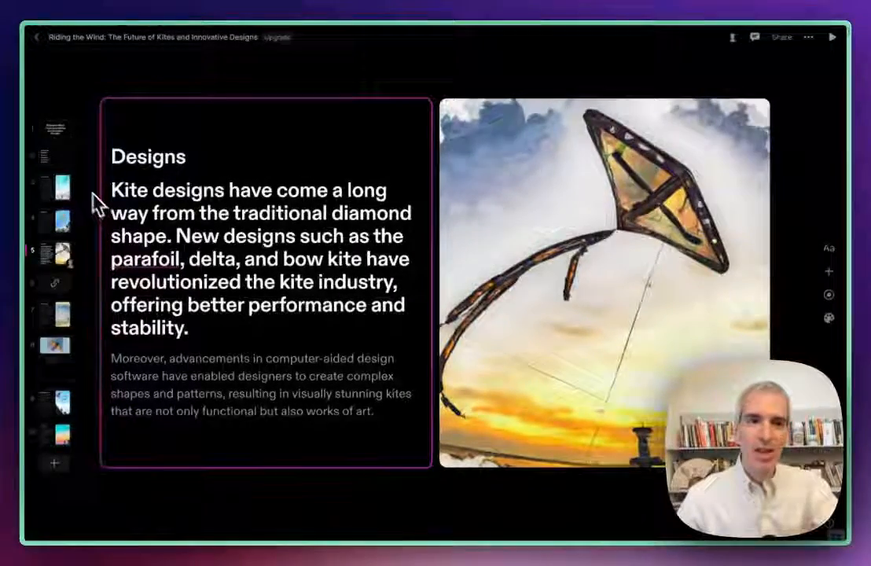
click(833, 37)
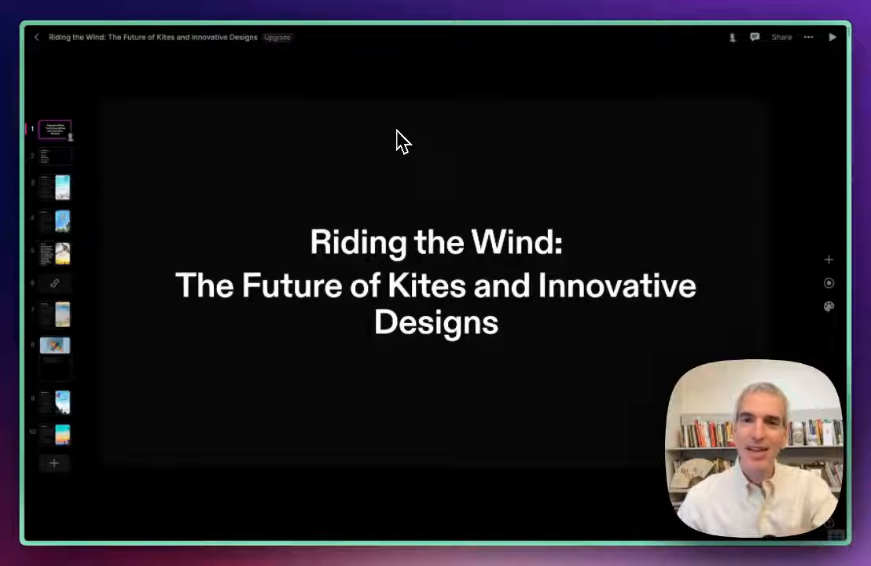
mouse_move(262, 195)
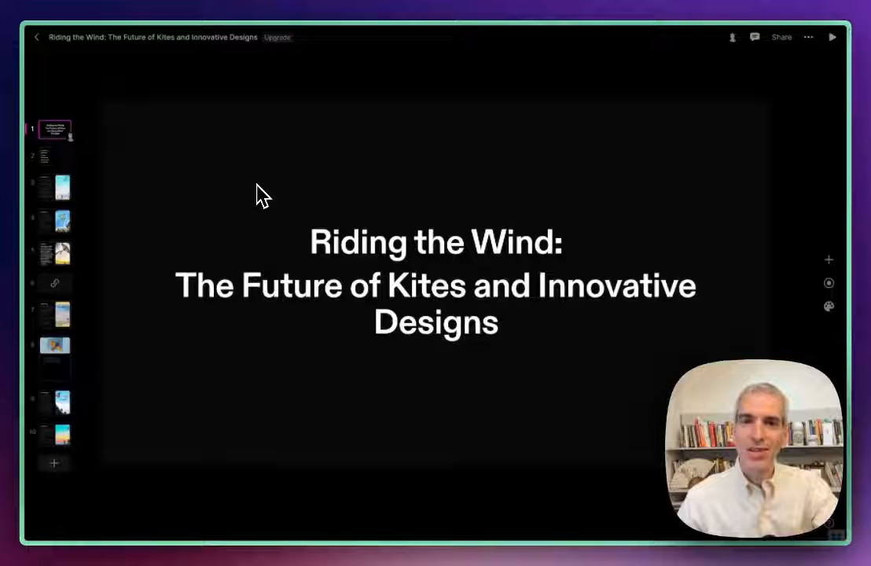
mouse_move(418, 288)
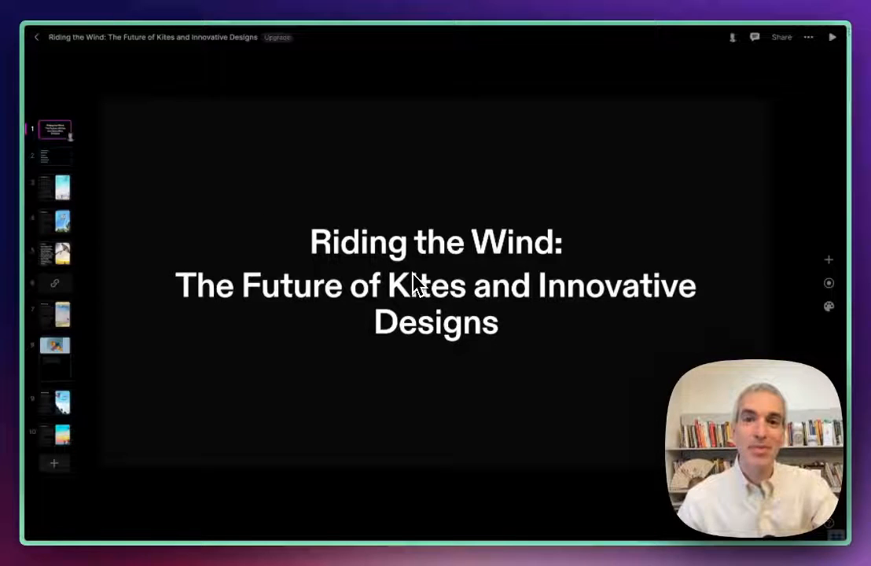